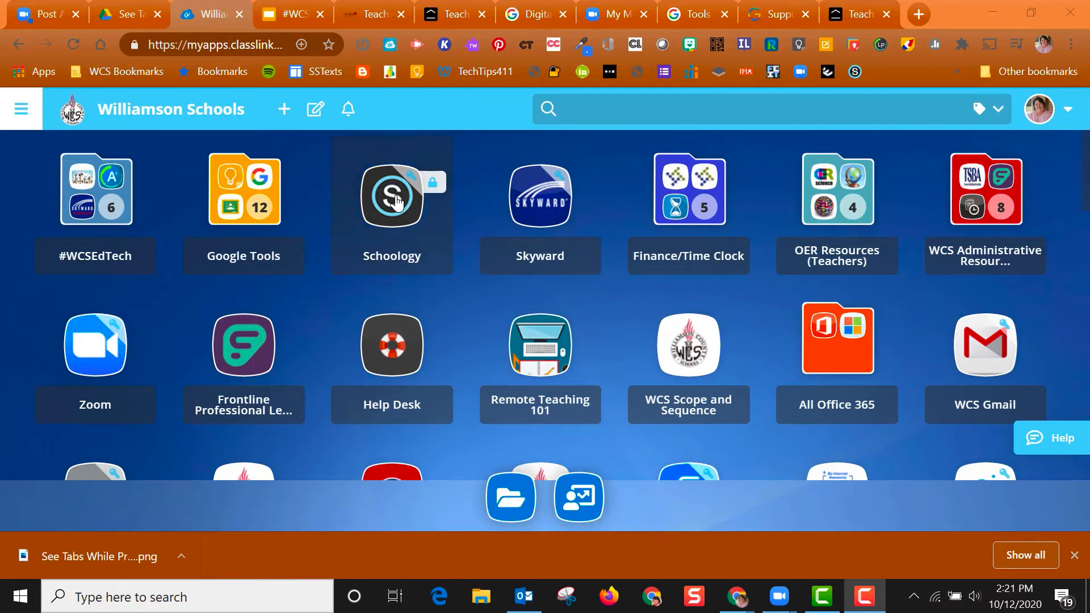
Open Schoology from the ClassLink dashboard, then return to the tip slides tab.
click(392, 194)
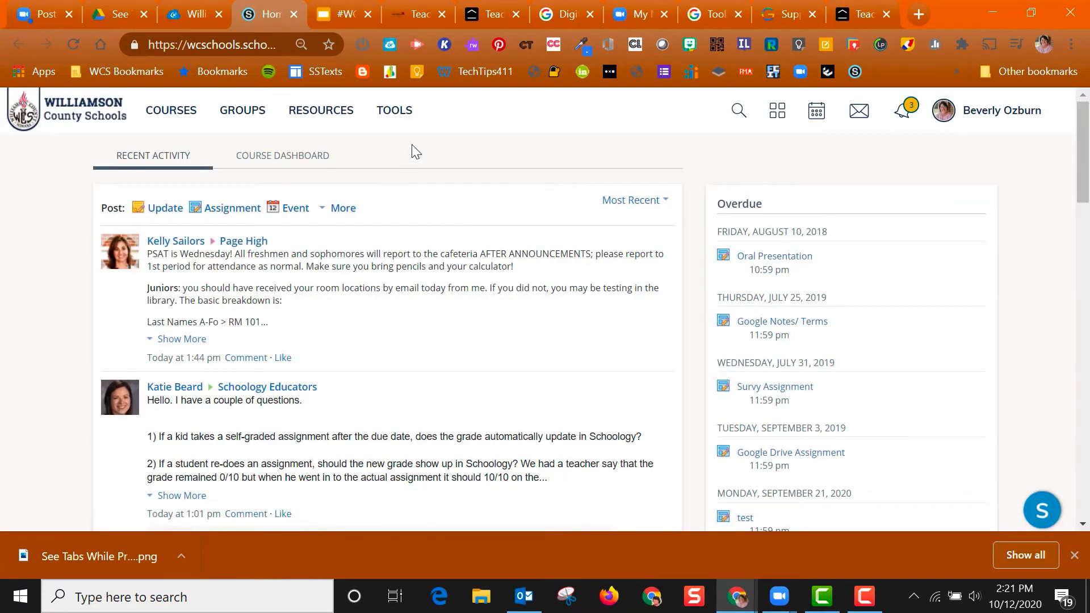
click(341, 13)
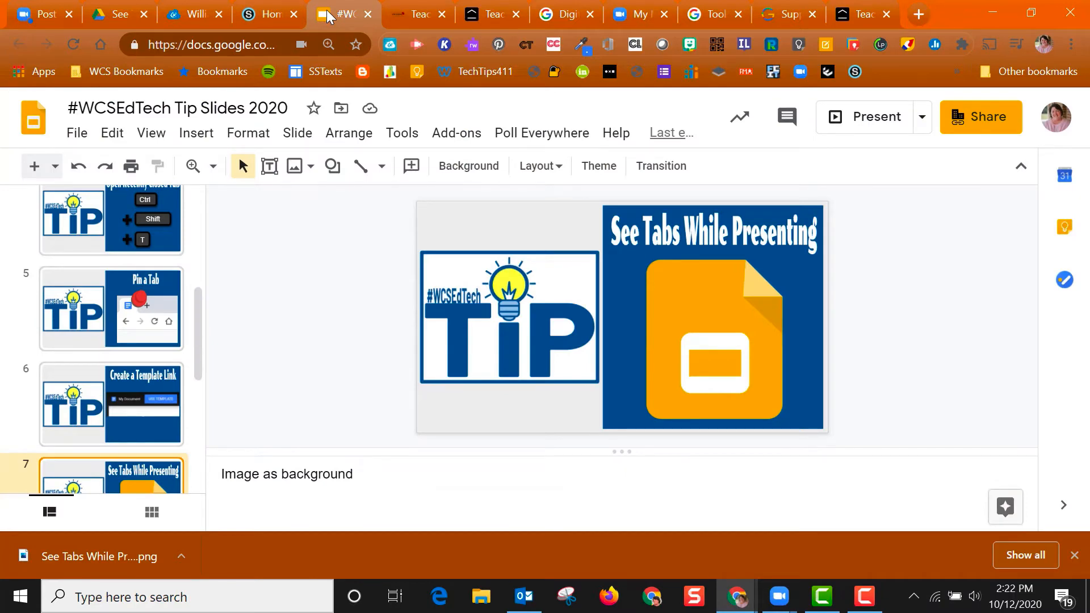
mouse_move(923, 133)
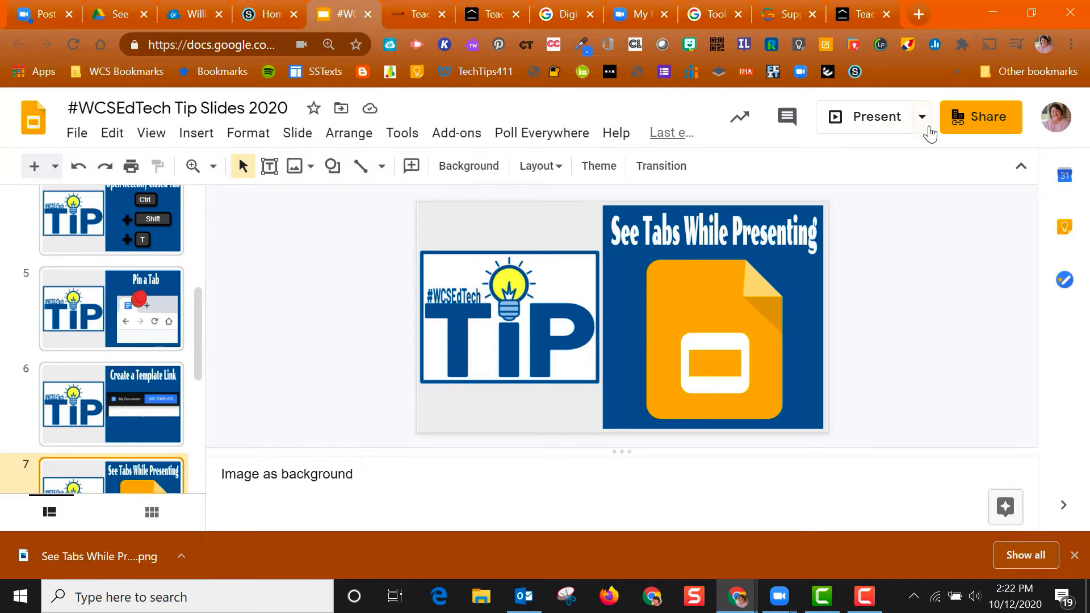
Start presenting the tip deck in Presenter view from the Present dropdown.
click(922, 117)
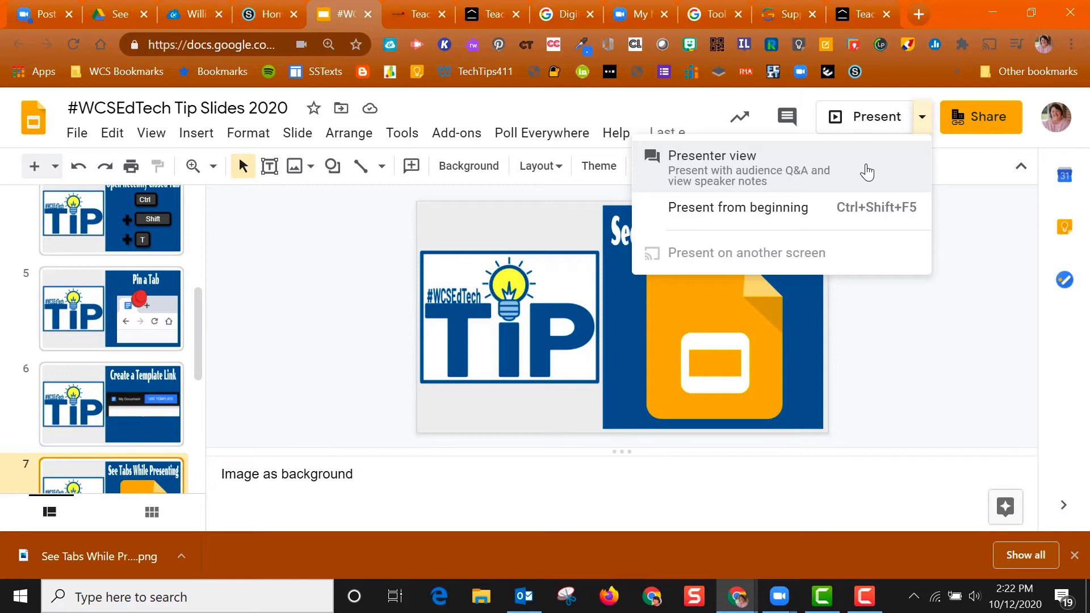
click(709, 155)
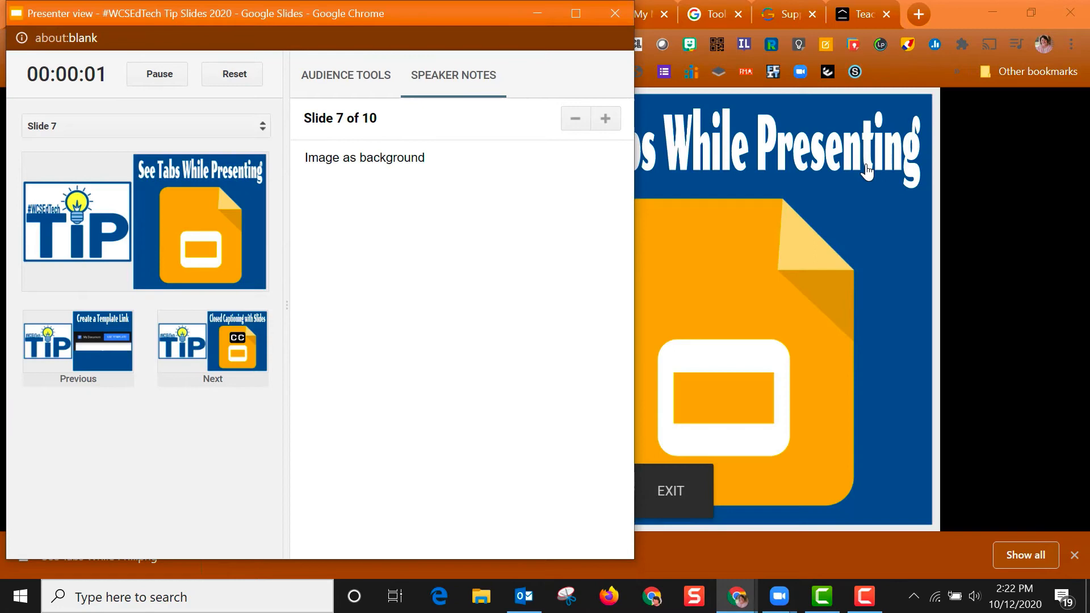
mouse_move(479, 160)
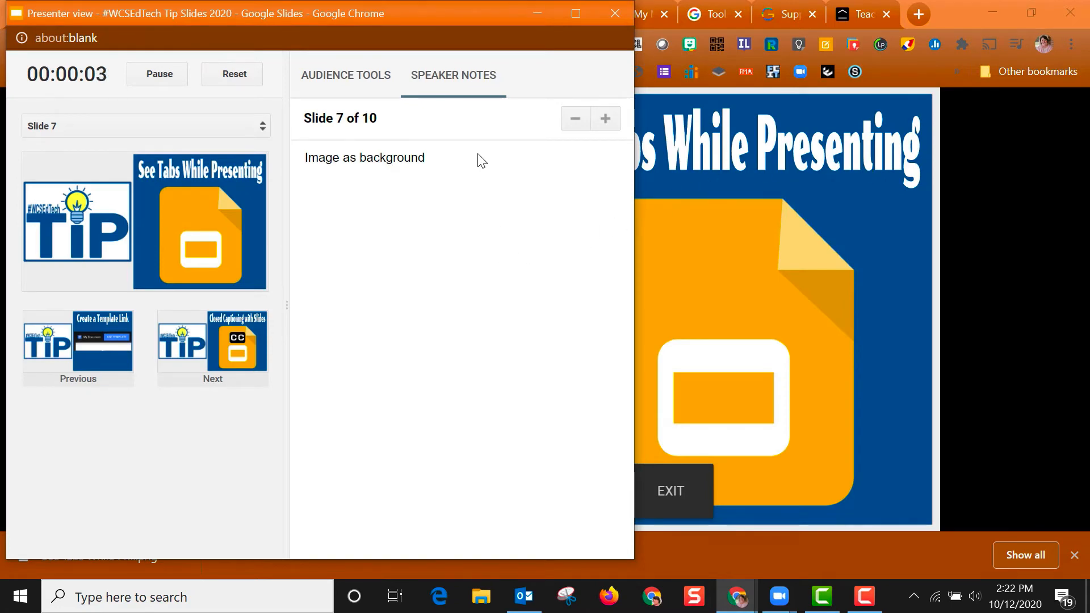
View the Audience Tools Q&A tab, then close the presenter view popup.
click(344, 75)
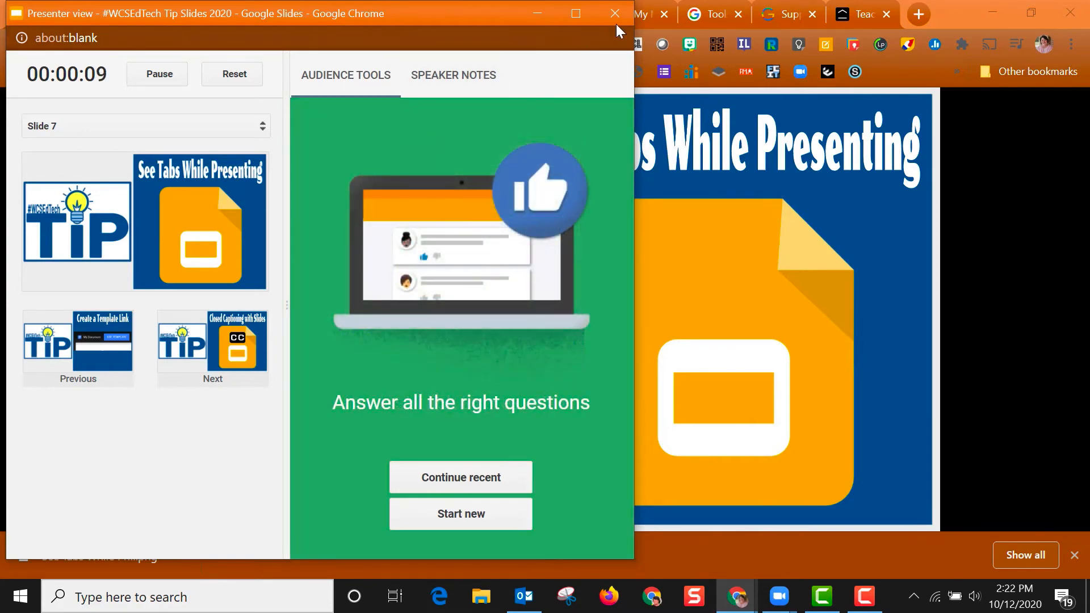
click(613, 13)
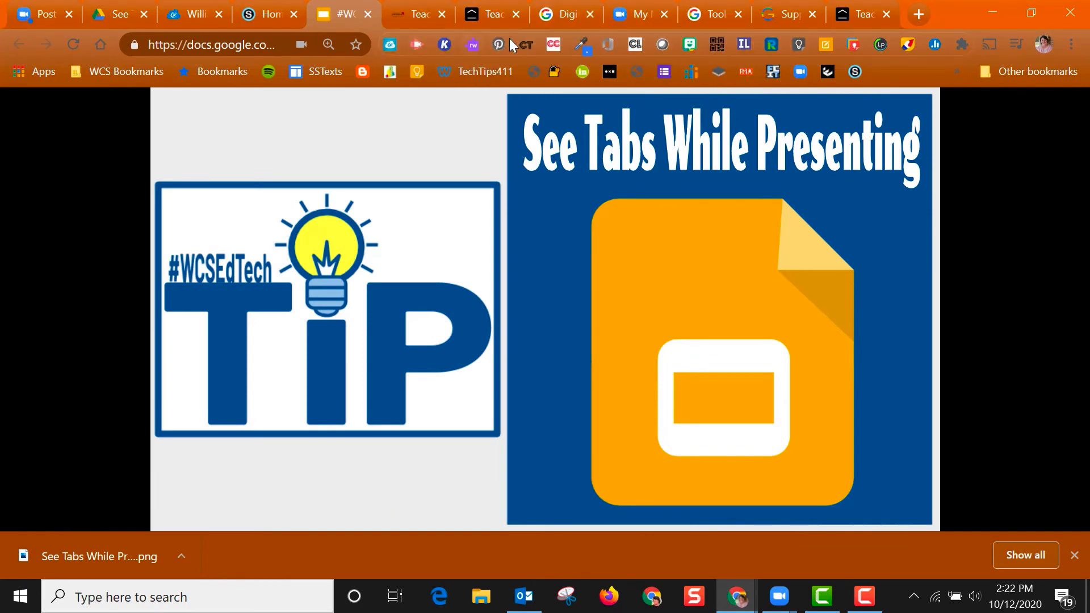
Switch to the Teacher & Staff Resources tab while the slideshow runs.
click(417, 14)
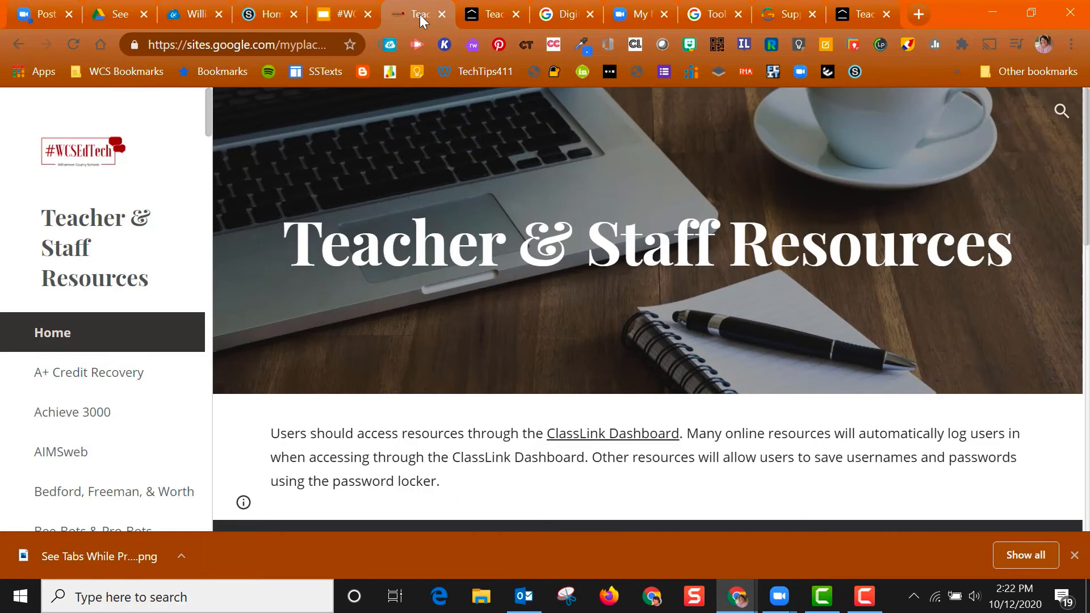